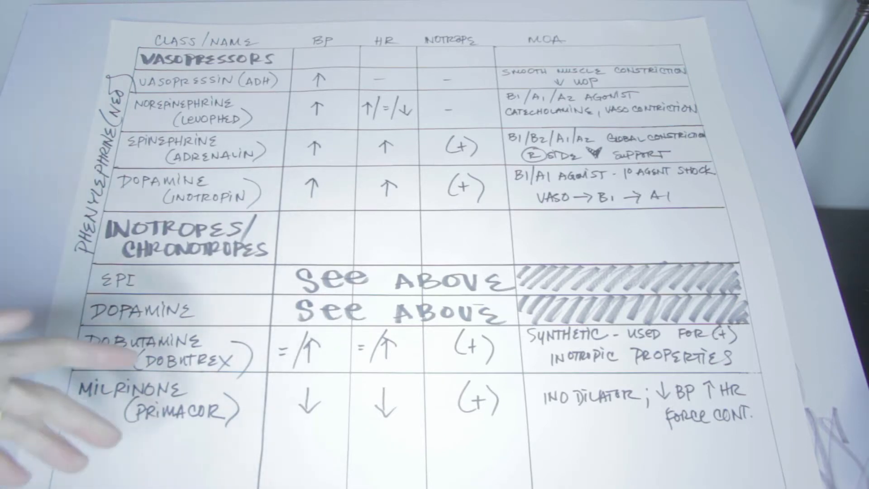
pyautogui.moveTo(83, 166)
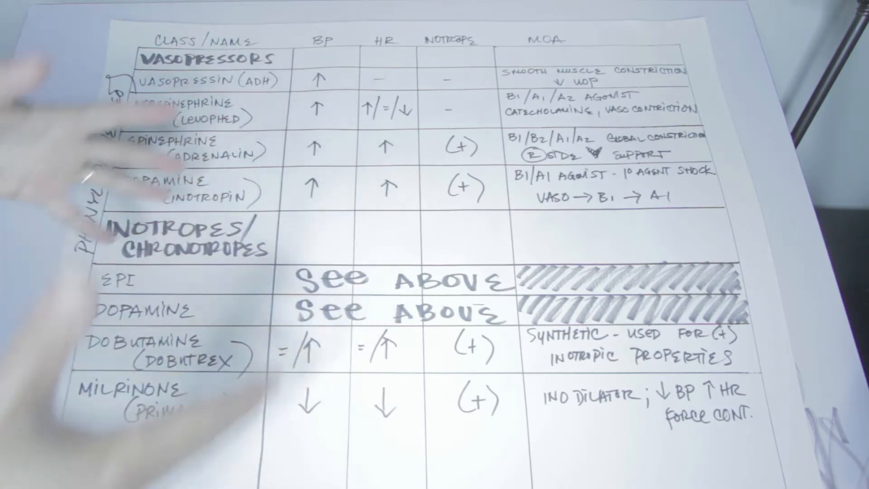